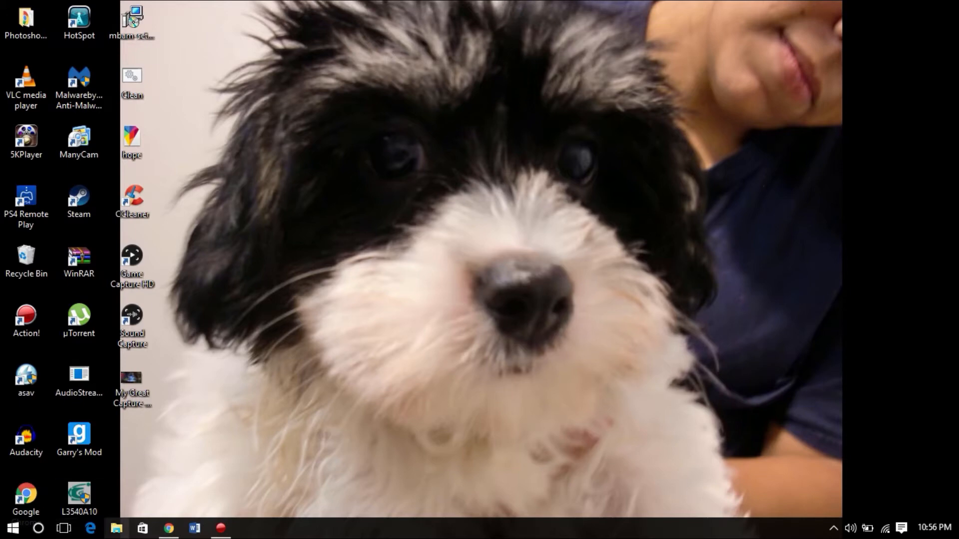
Bring up File Explorer on the Pictures folder with its photo thumbnails.
left_click(115, 527)
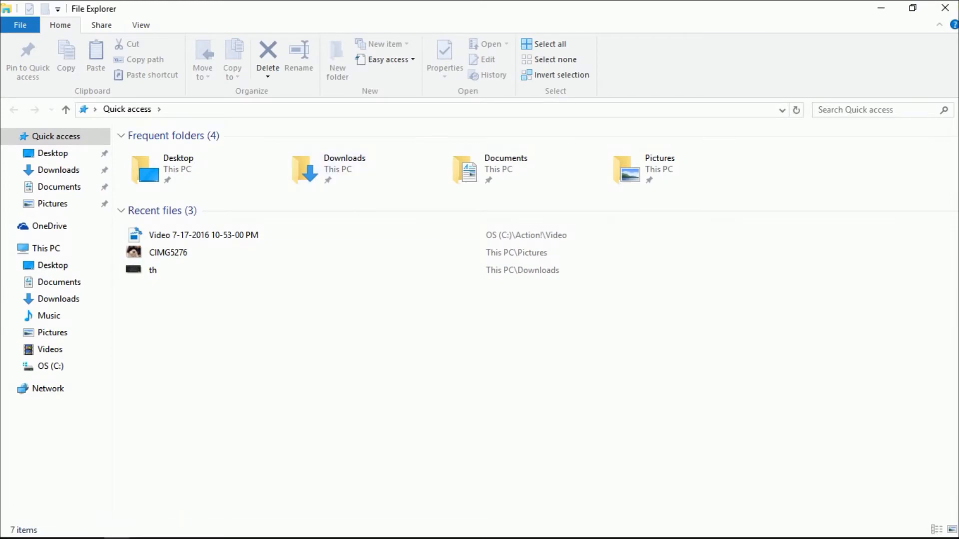
left_click(53, 204)
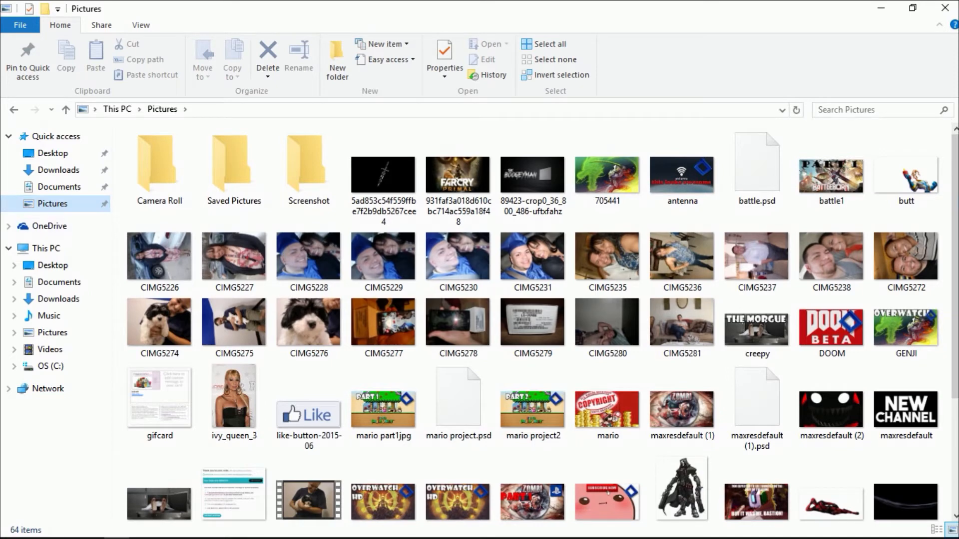
Start selecting the photos to print in the Pictures folder.
left_click(159, 252)
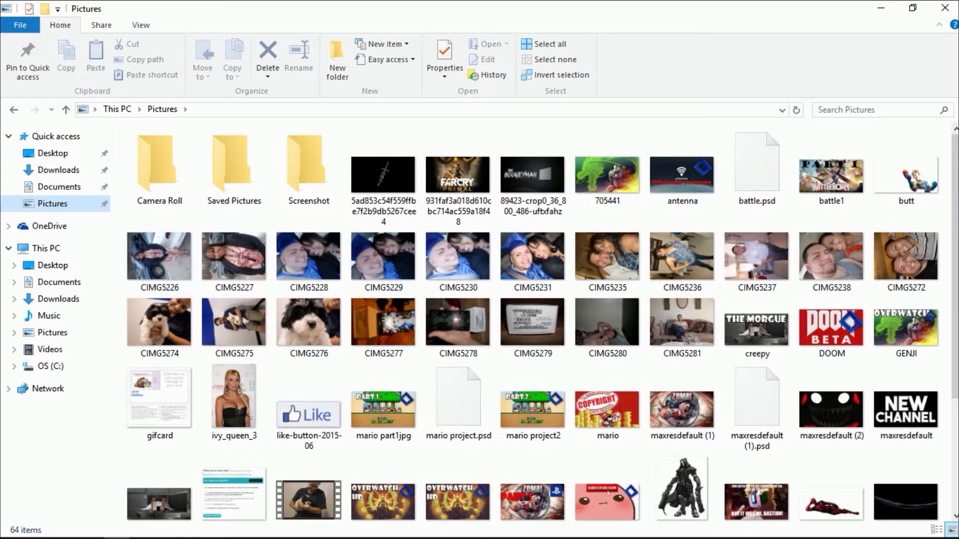
mouse_move(158, 256)
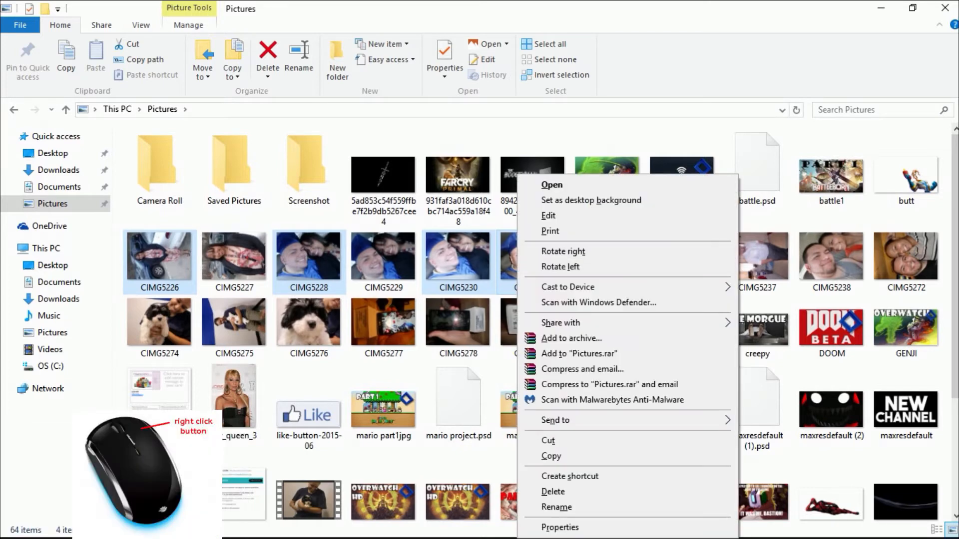
Send the four selected photos to Print Pictures from the context menu.
left_click(550, 231)
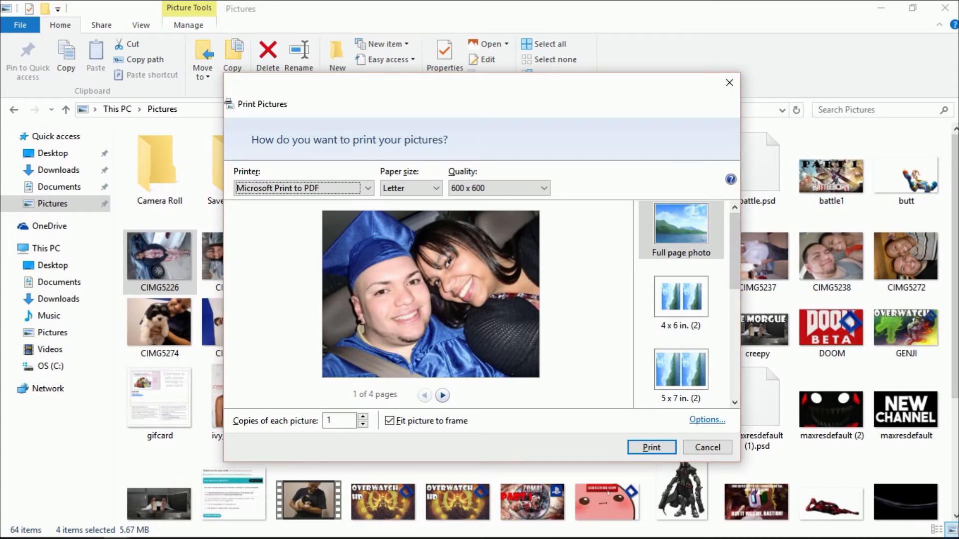
mouse_move(466, 347)
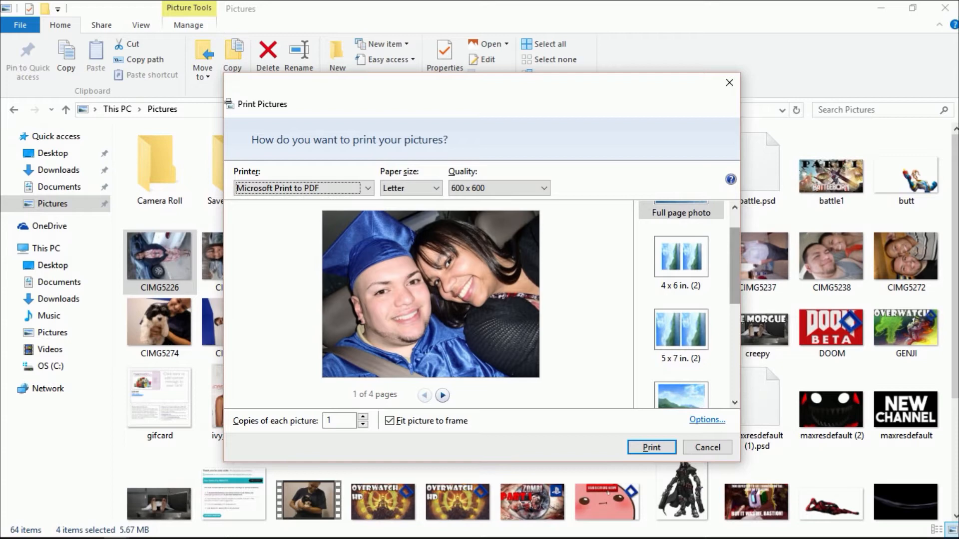
Choose the 3.5 x 5 in. (4) layout with Fit picture to frame left on.
scroll("down", 3)
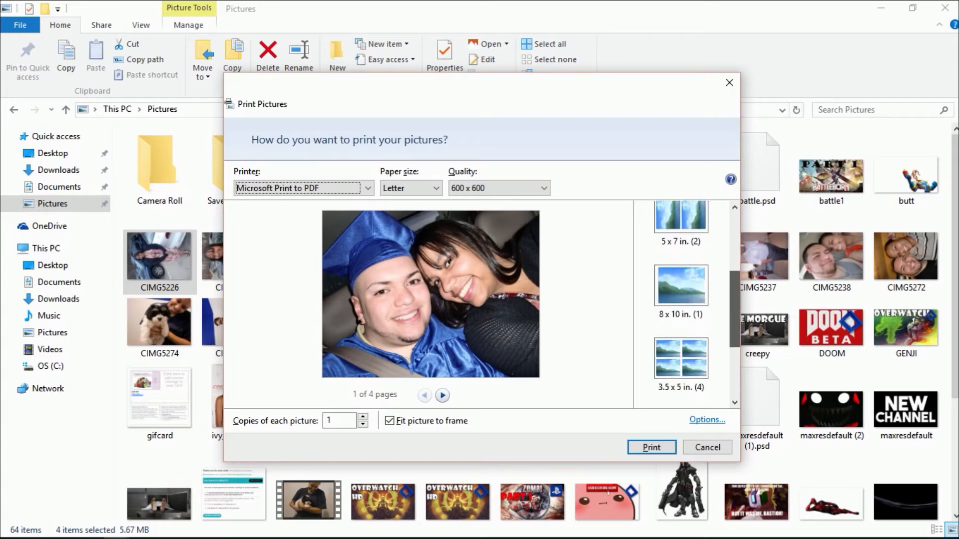
scroll("down", 3)
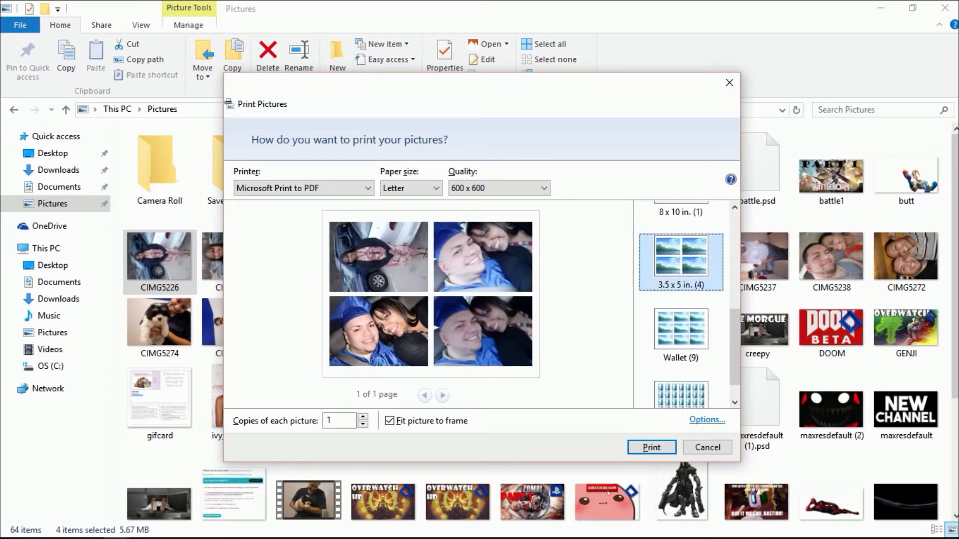
mouse_move(398, 273)
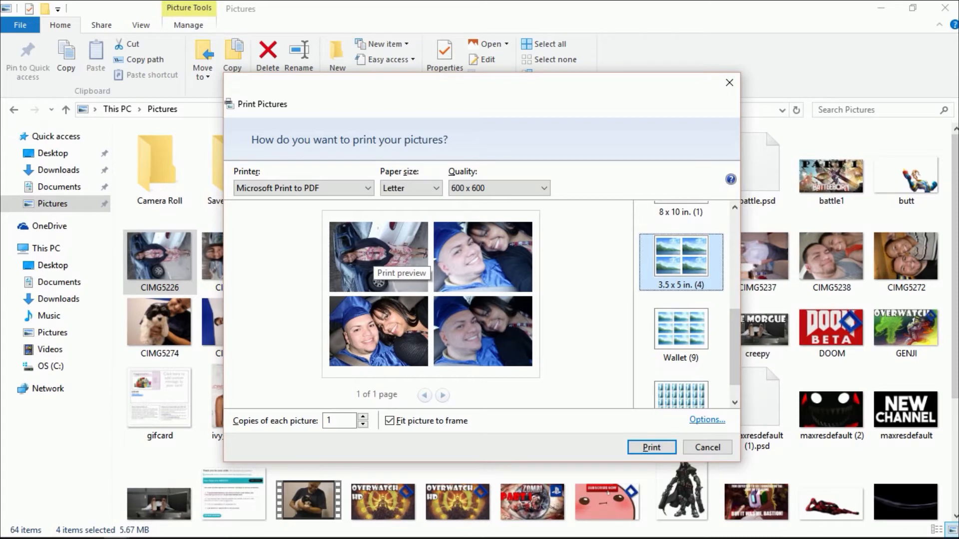
mouse_move(389, 420)
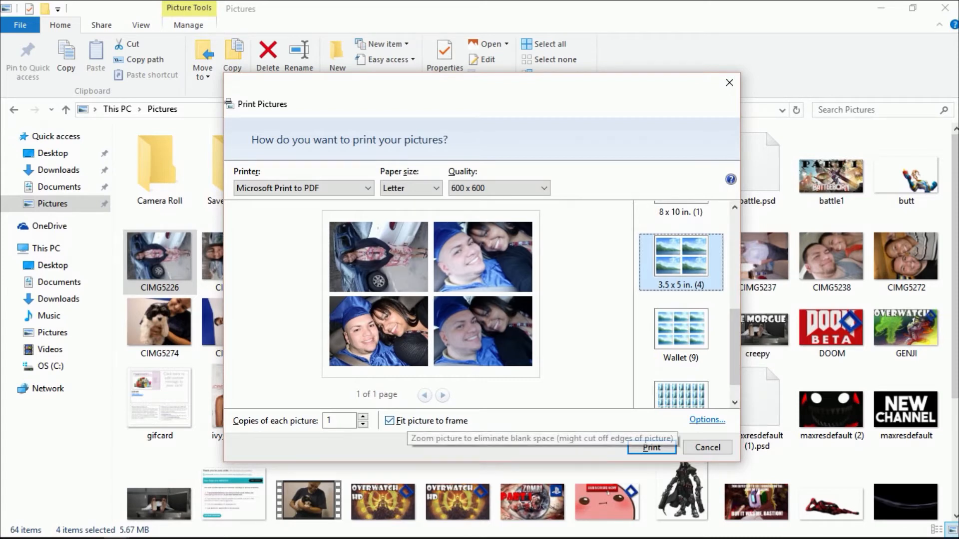
left_click(390, 420)
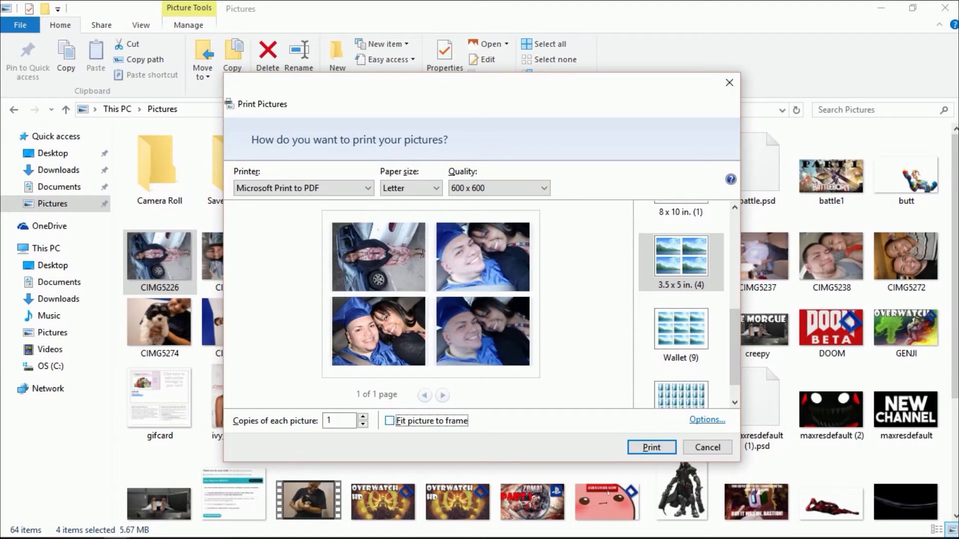
mouse_move(481, 331)
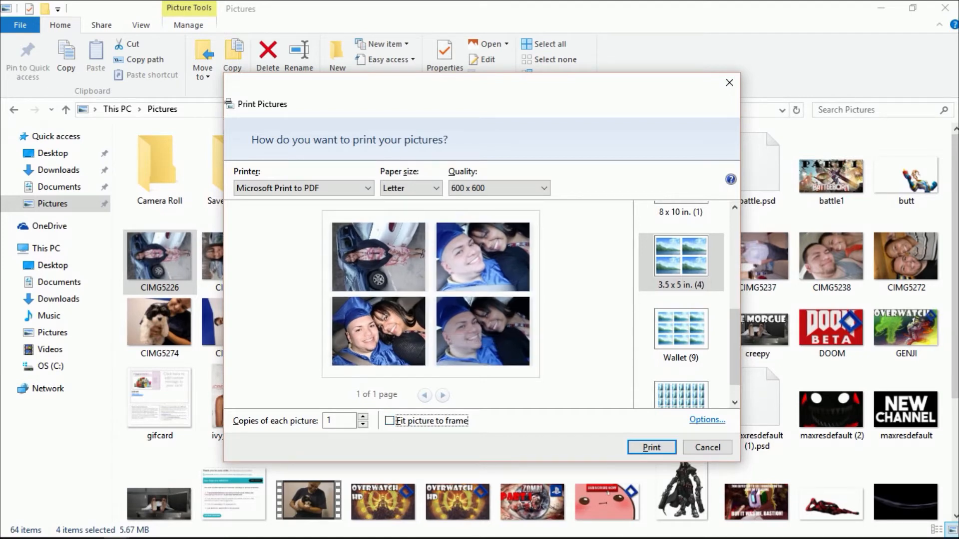
left_click(390, 420)
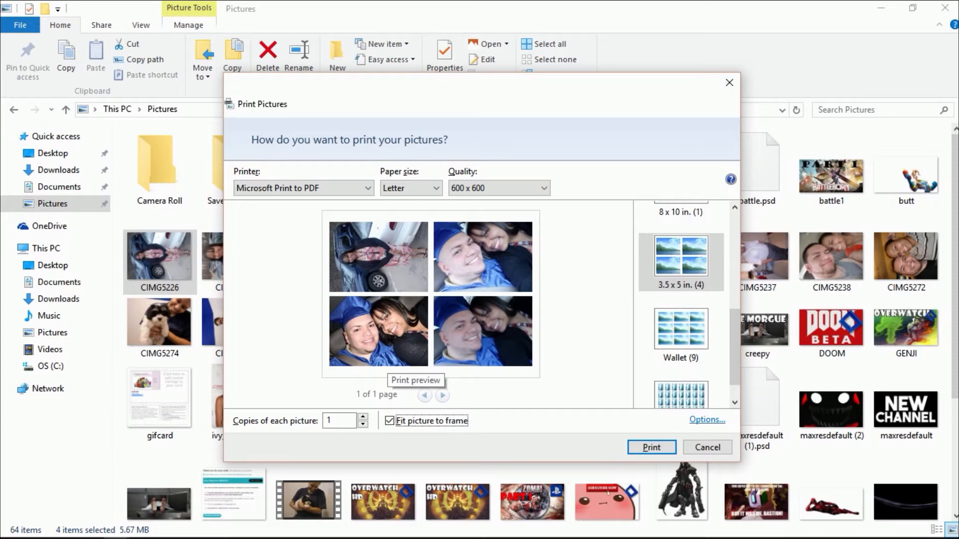
mouse_move(430, 294)
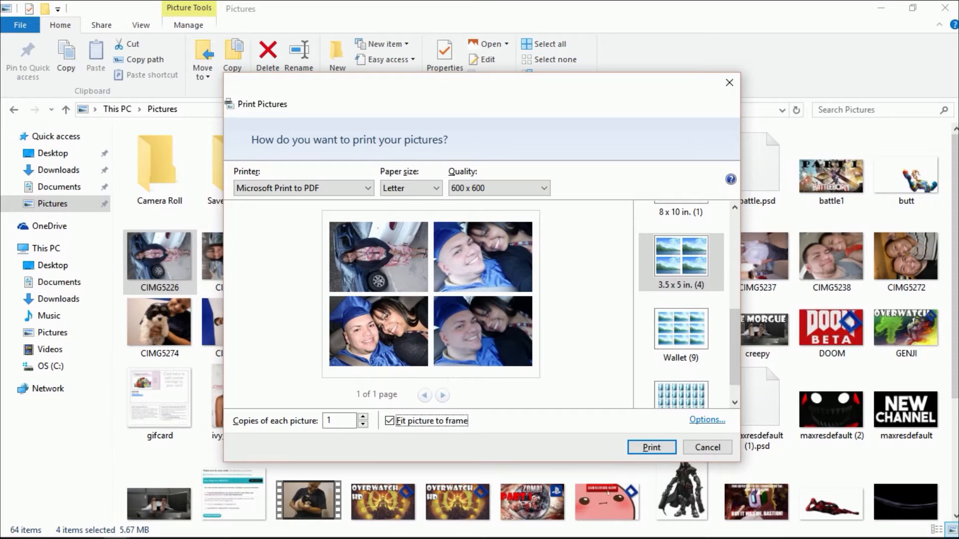
left_click(302, 187)
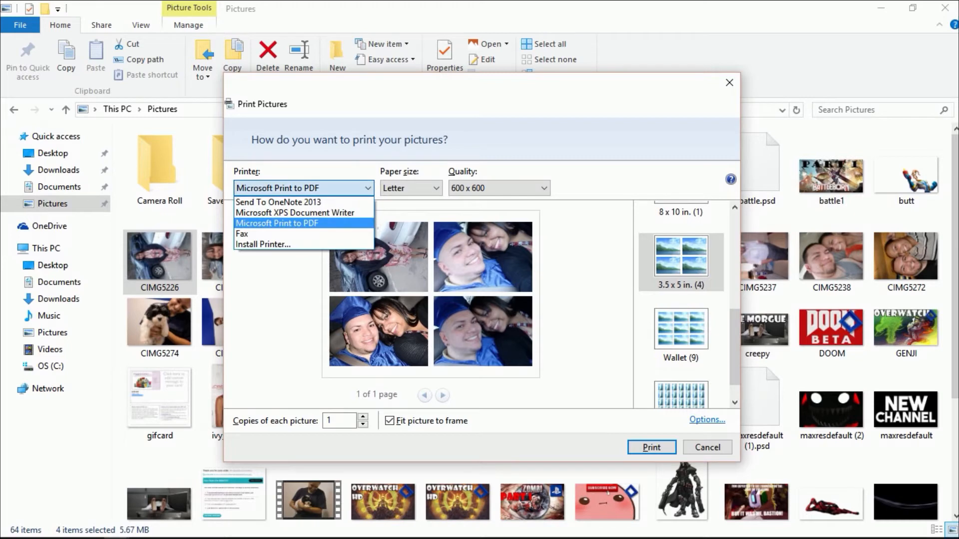
Keep Microsoft Print to PDF as printer and 600 x 600 as quality.
left_click(277, 222)
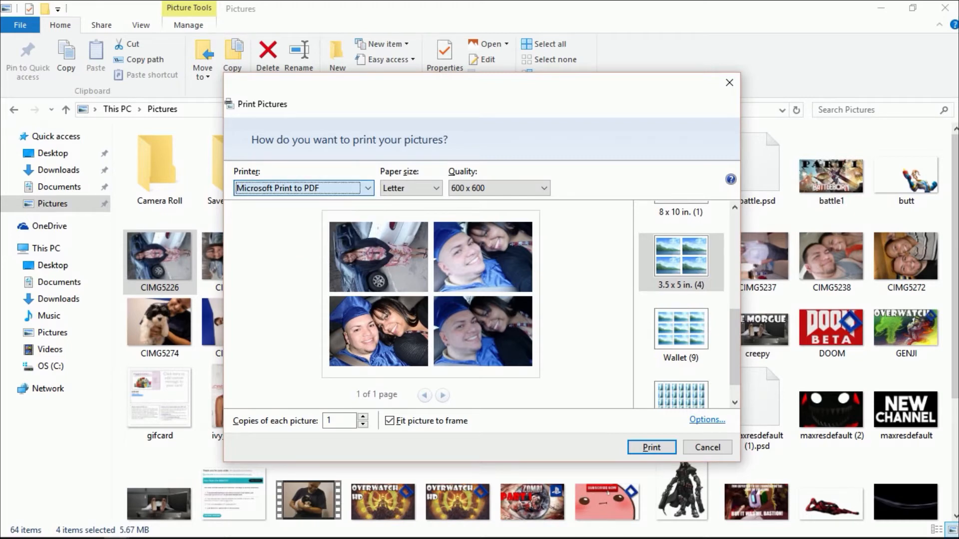
left_click(434, 188)
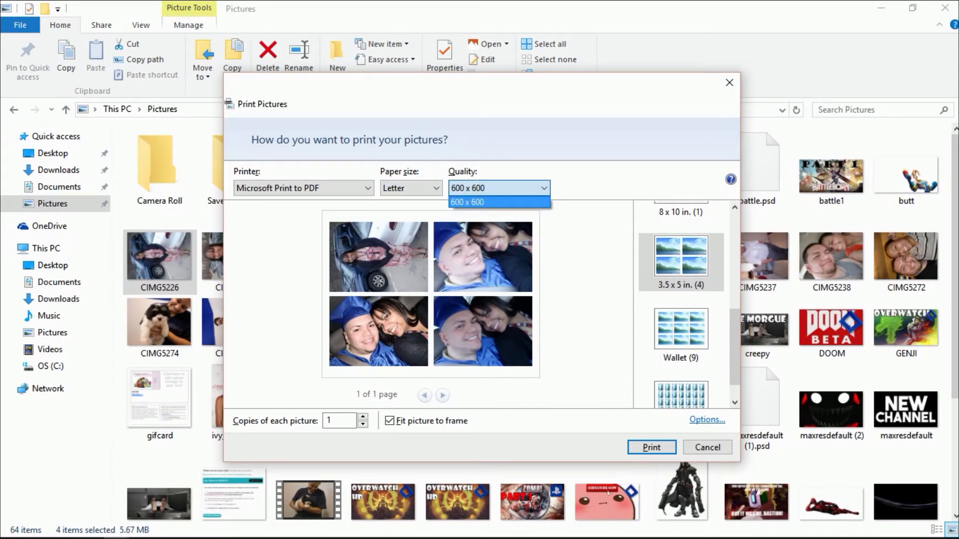
left_click(496, 202)
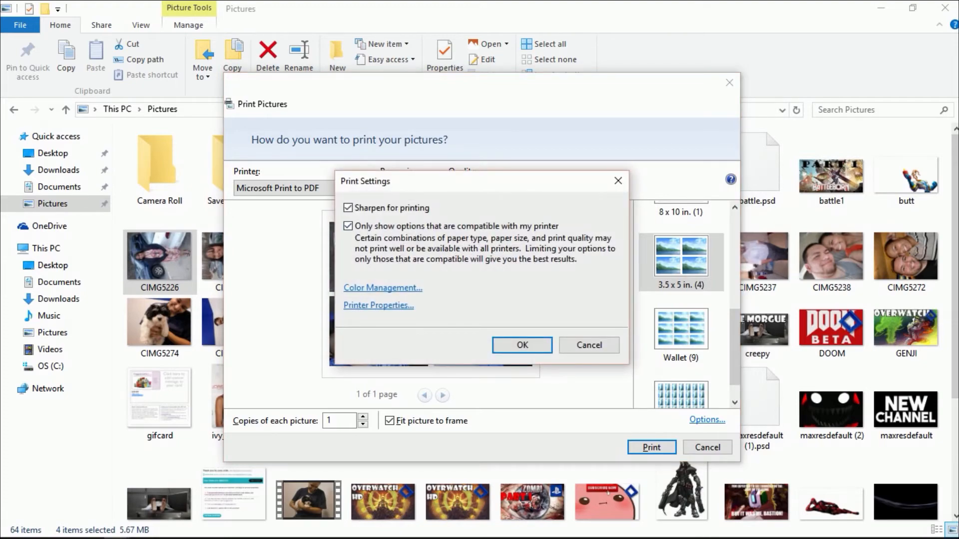
Dismiss Print Settings and send the four-photo page to print as a PDF.
left_click(381, 288)
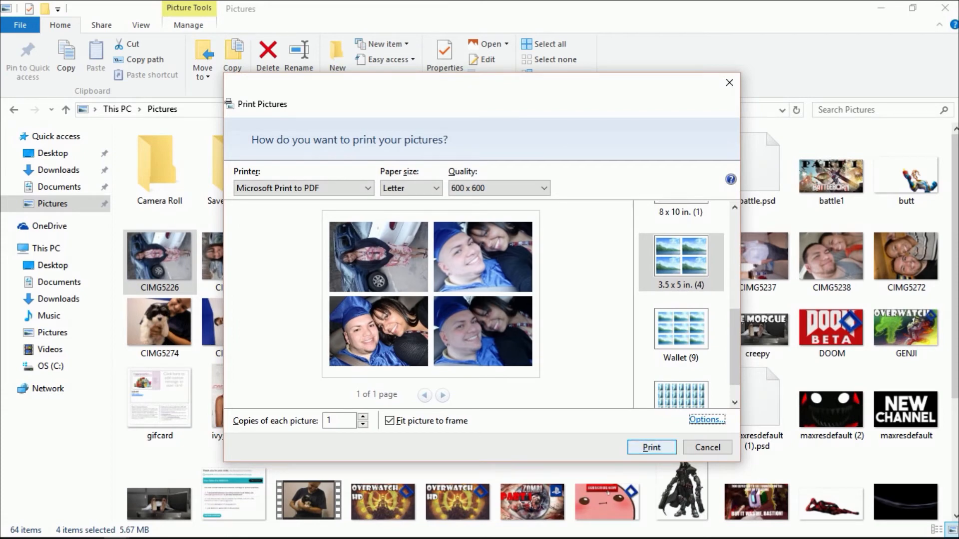
left_click(650, 447)
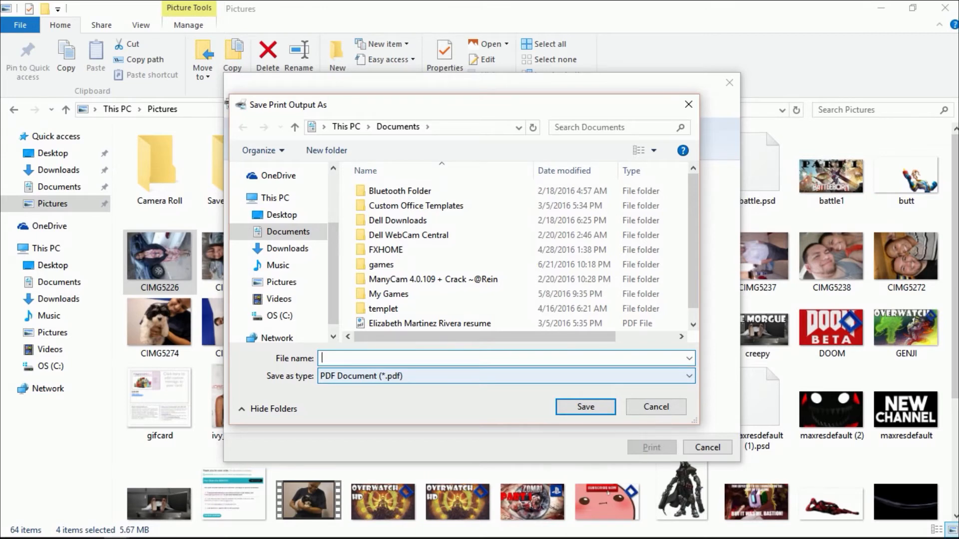
Back out of saving the output PDF, returning to the Print Pictures dialog.
left_click(505, 358)
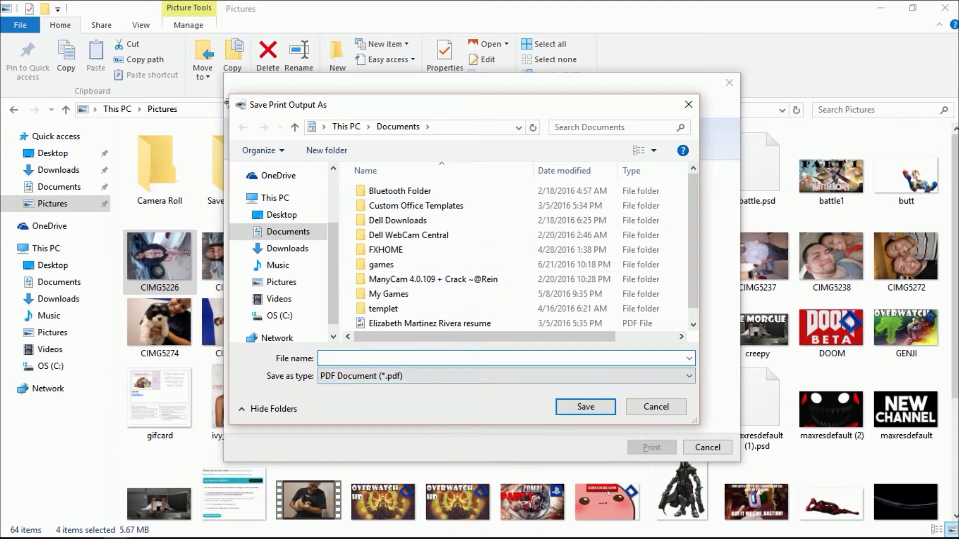
left_click(654, 407)
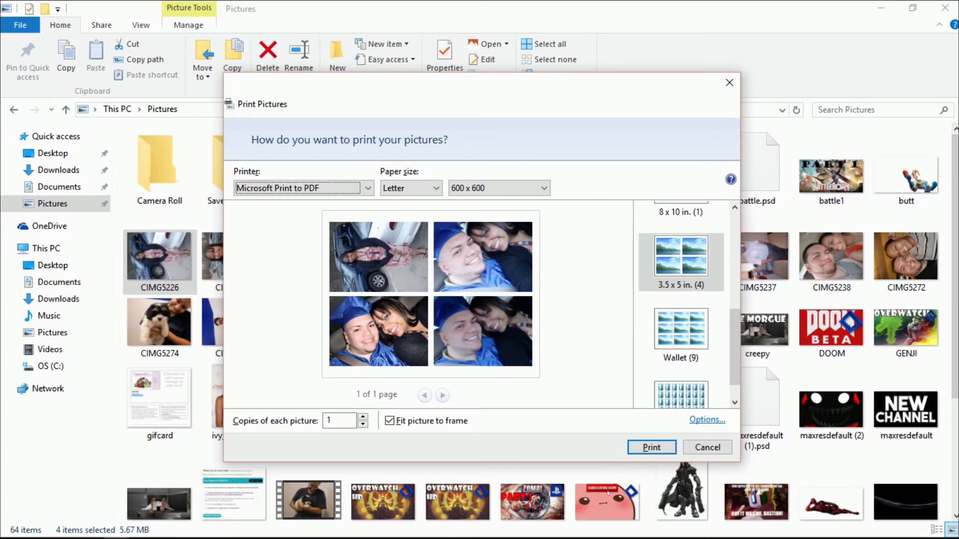
mouse_move(730, 82)
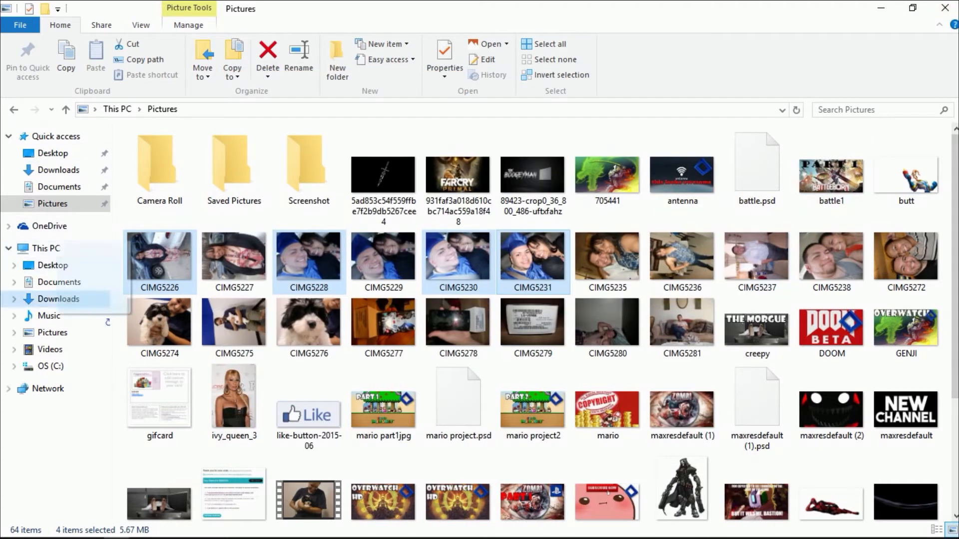
Reopen Print for the four photos and lay them out as 3.5 x 5 in. prints.
left_click(533, 250)
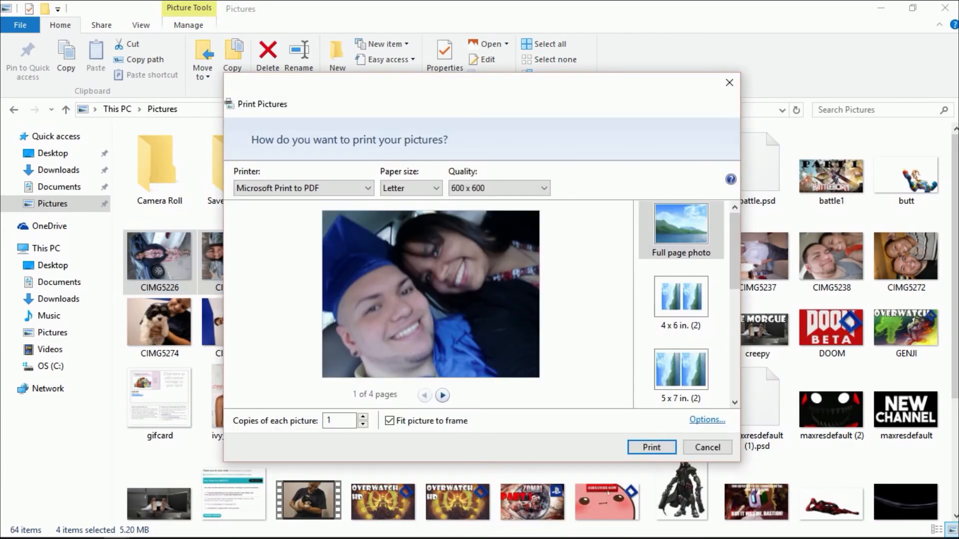
scroll("down", 3)
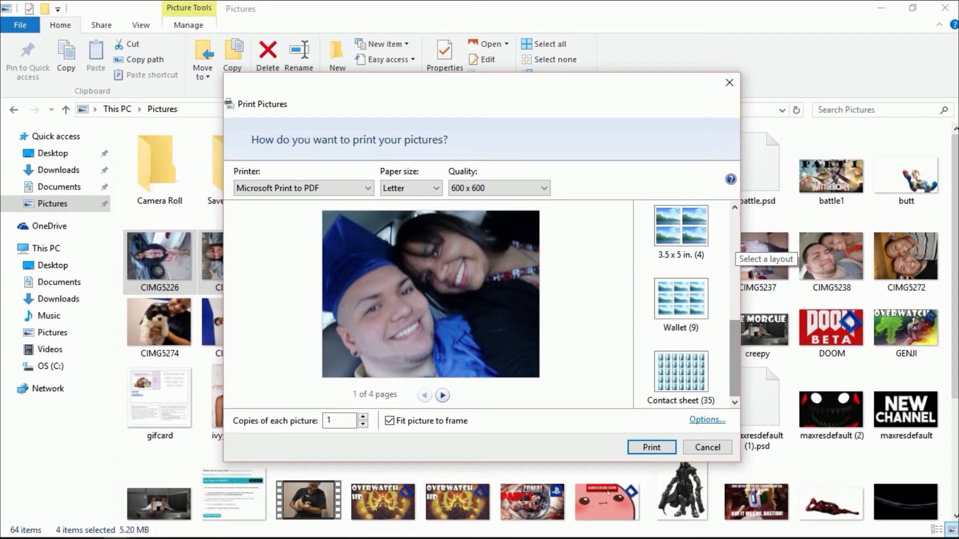
left_click(680, 226)
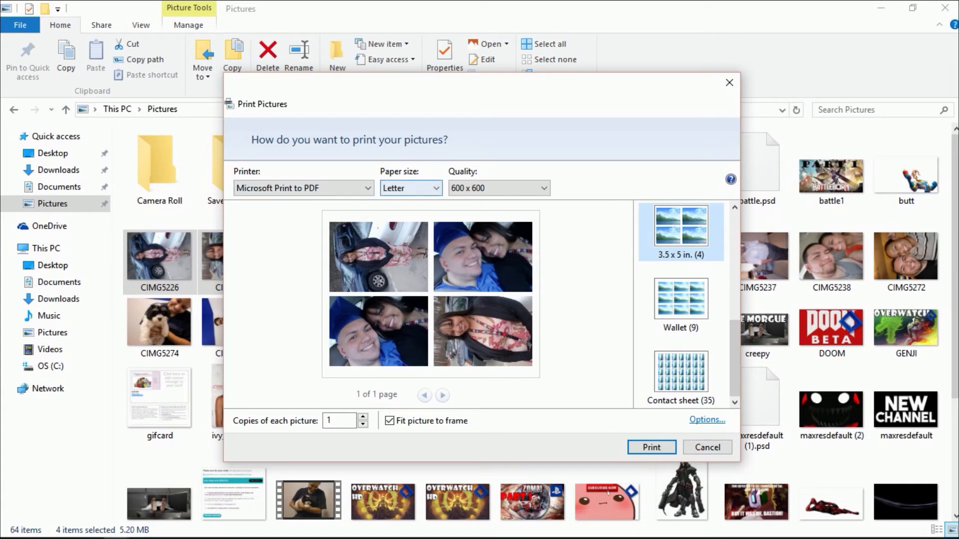
mouse_move(498, 188)
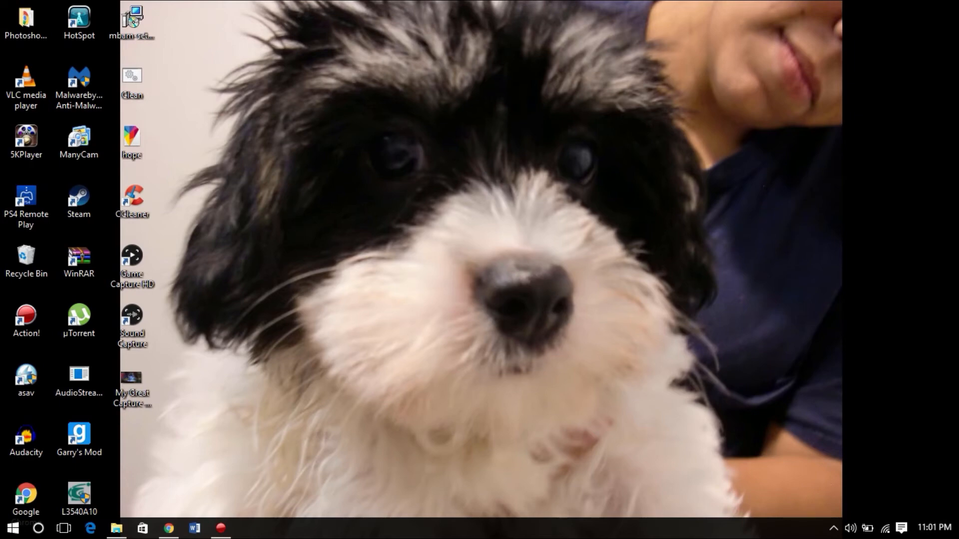
Launch Google Chrome on a new tab page.
left_click(168, 527)
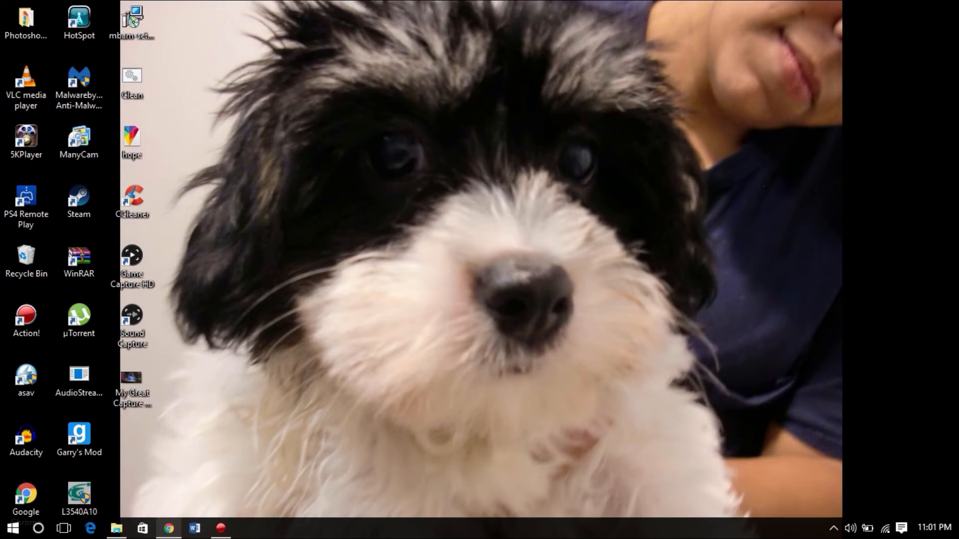
left_click(168, 527)
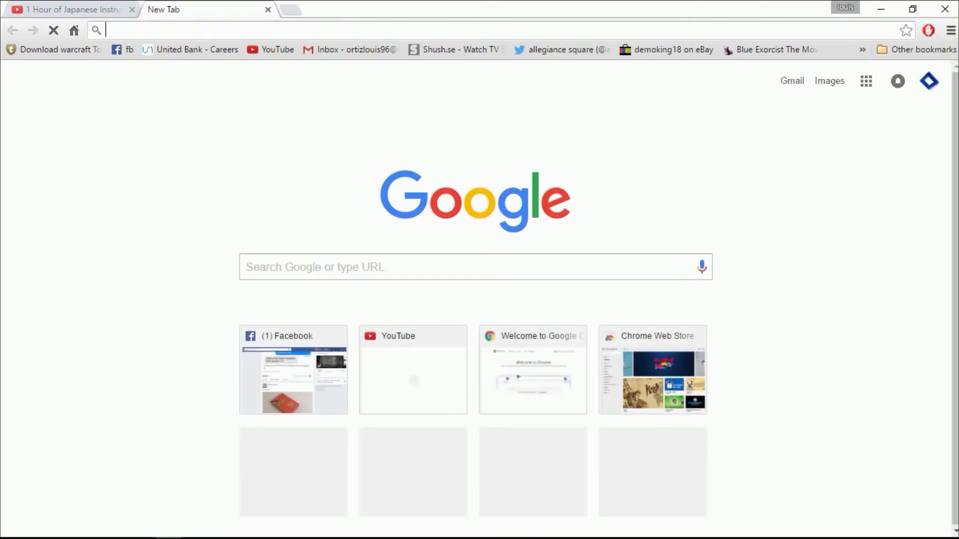
Search Google for 'hp instant ink' and open the HP Instant Ink official site.
type("hp instant ink")
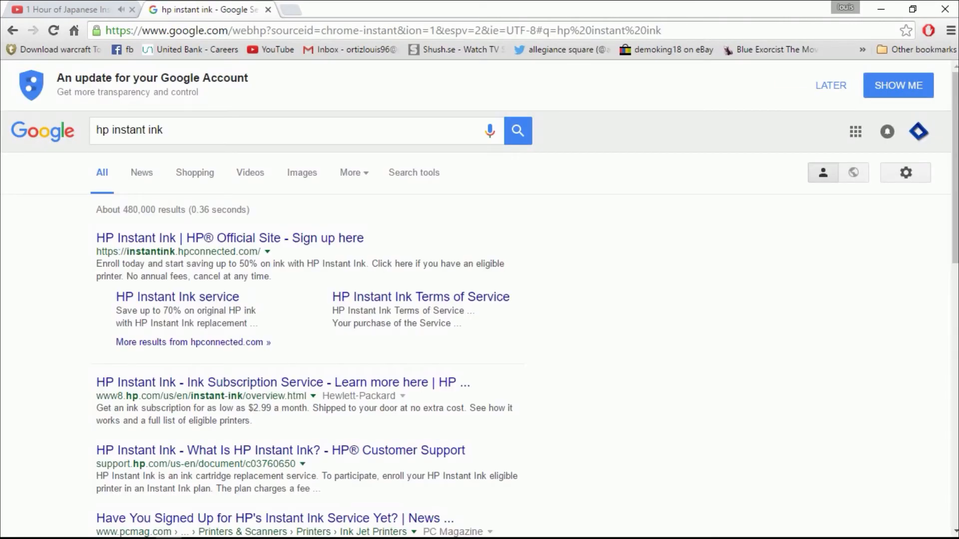
left_click(230, 238)
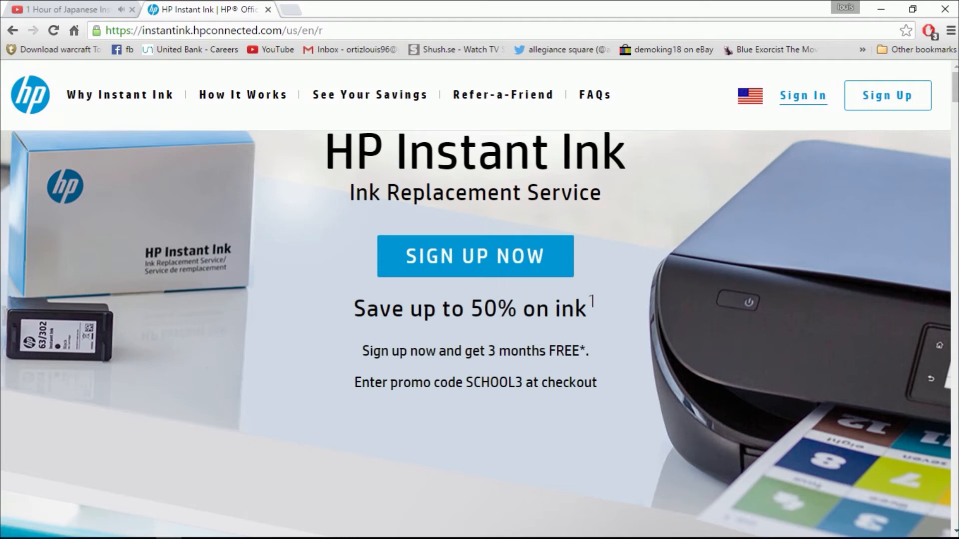
Mark the SCHOOL3 promo code on HP Instant Ink and start an epson search in a new tab.
scroll("down", 3)
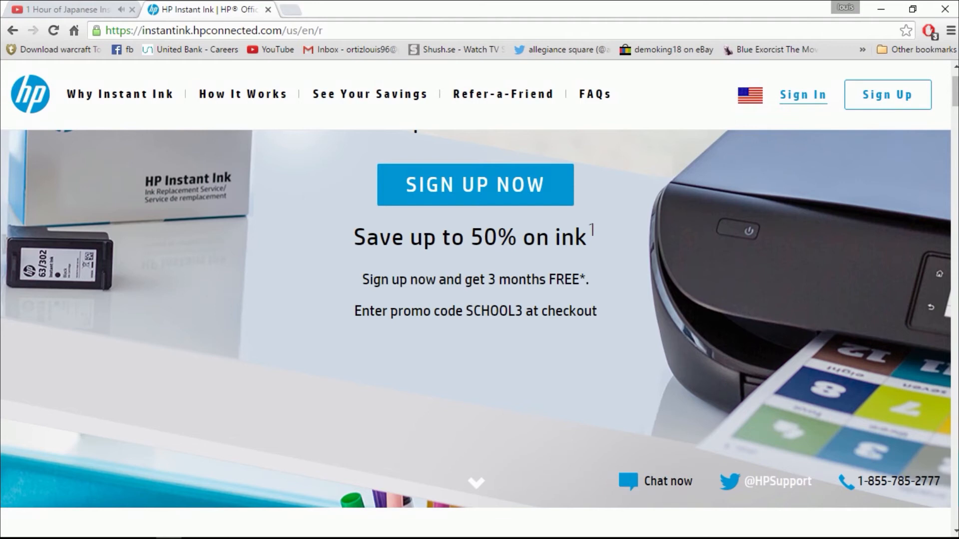
double_click(495, 310)
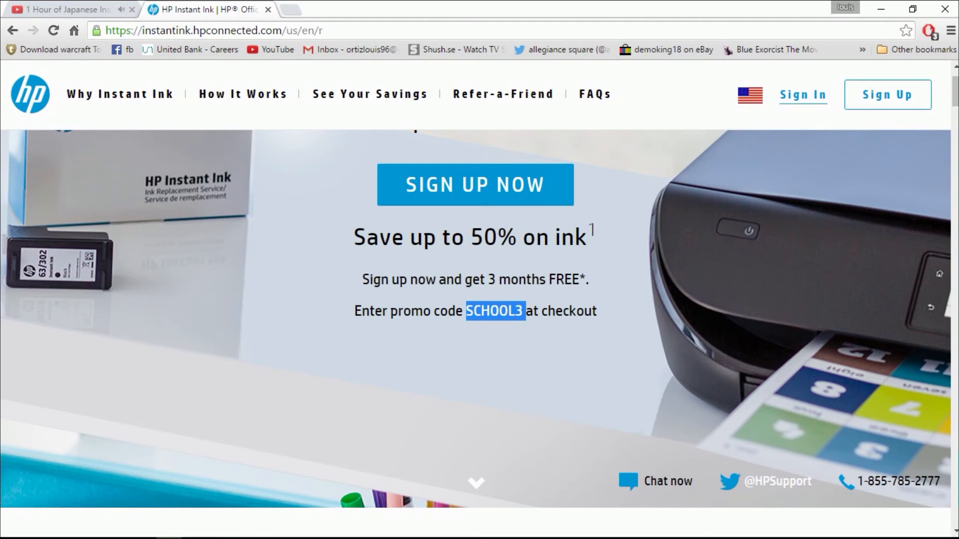
type("epo")
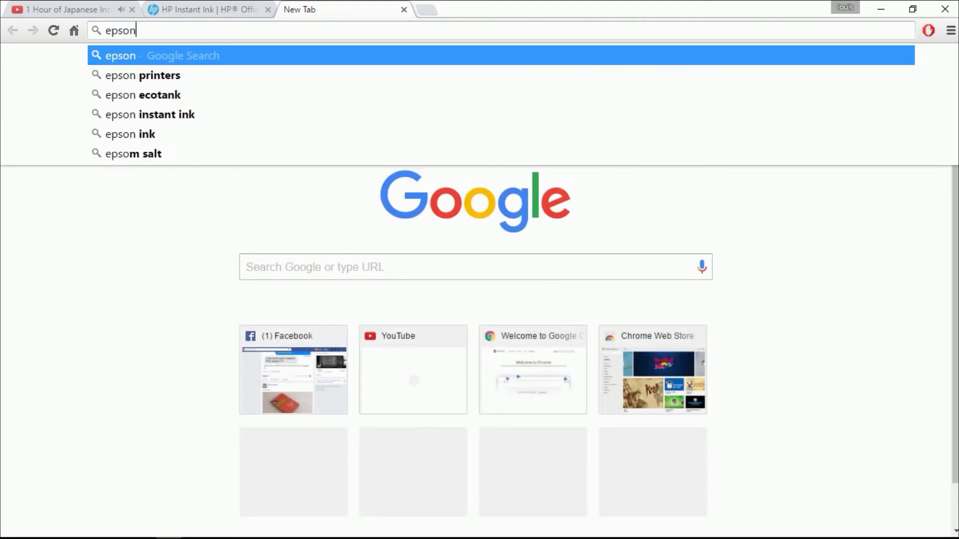
Search Google for epson ecotank and open the EcoTank Supertank Printers - Epson America result.
left_click(144, 95)
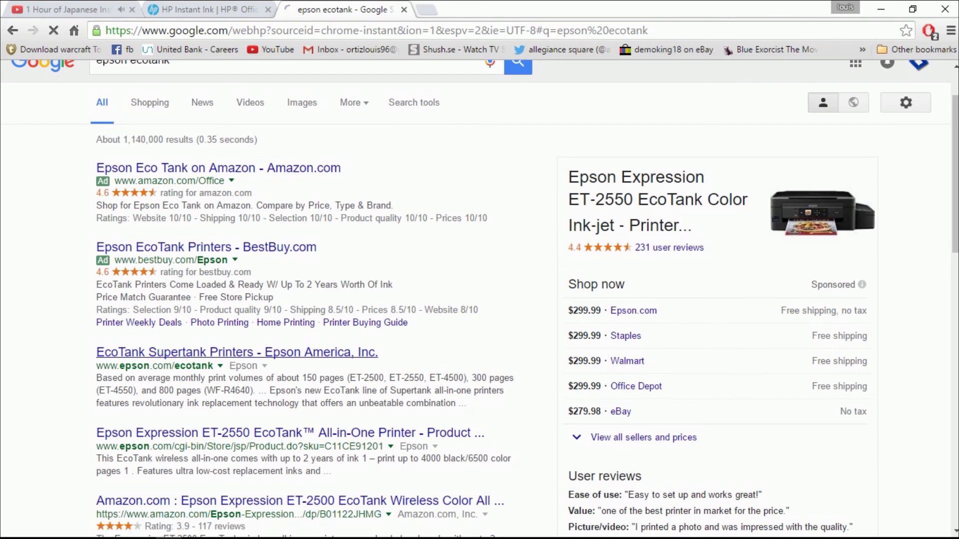
left_click(237, 352)
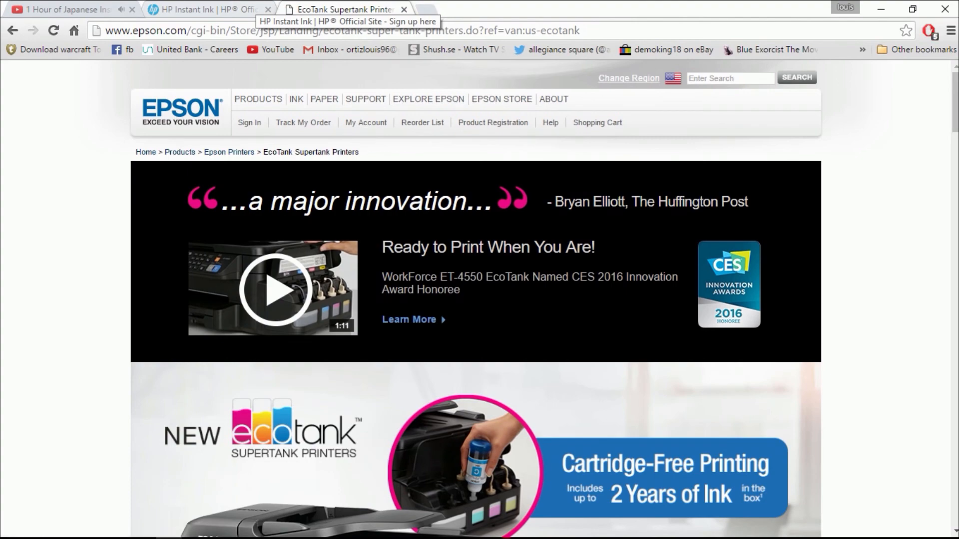
Browse the EcoTank page's ET-4550 ink-yield and refill details, flipping tabs and ending on HP Instant Ink.
scroll("down", 3)
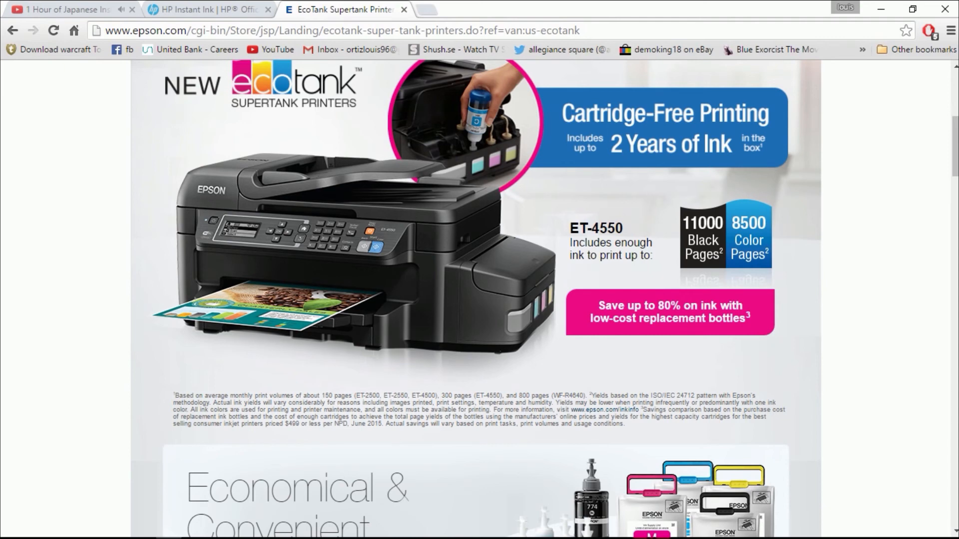
scroll("down", 3)
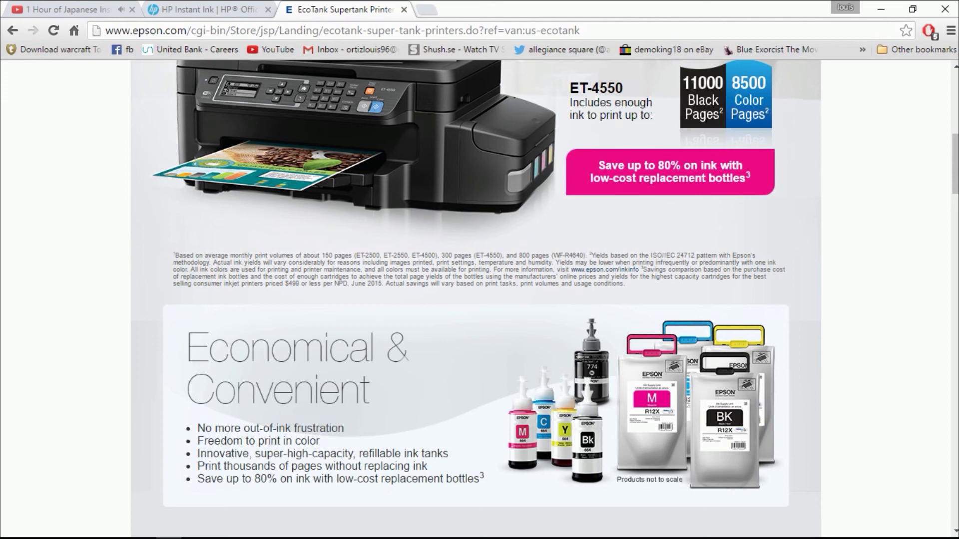
left_click(205, 9)
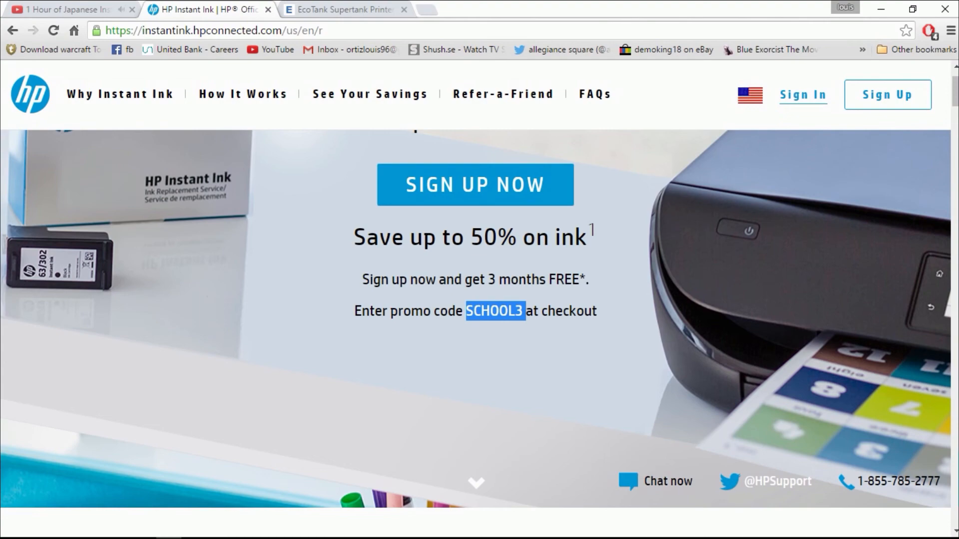
left_click(342, 9)
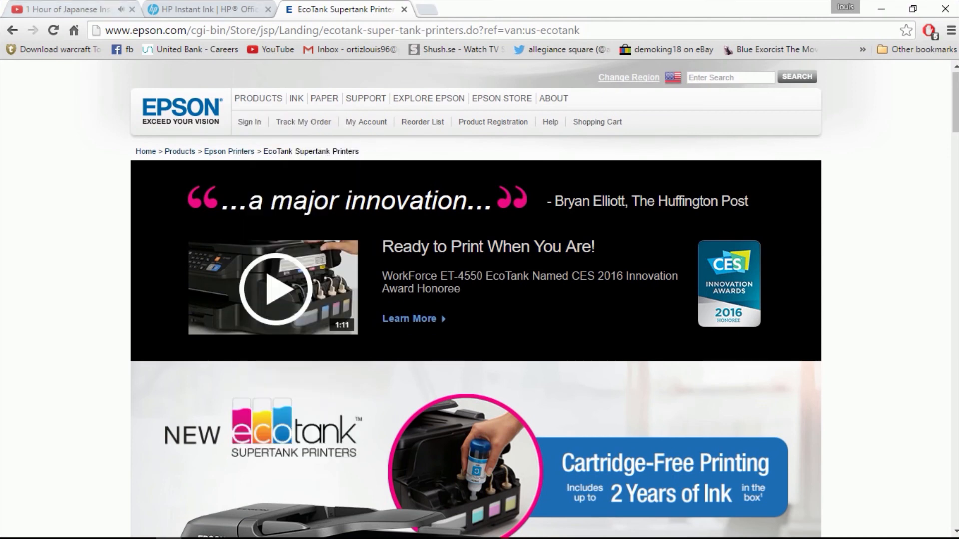
scroll("down", 3)
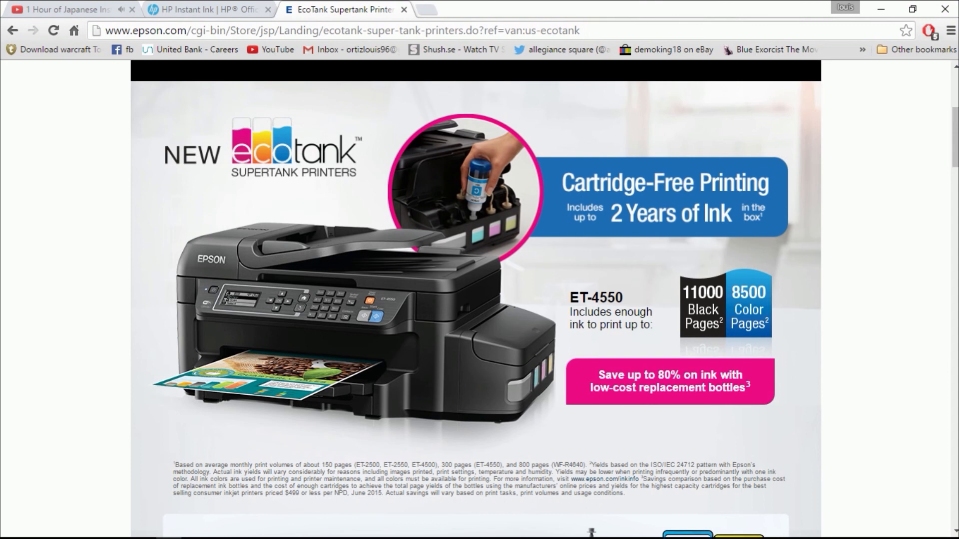
left_click(202, 9)
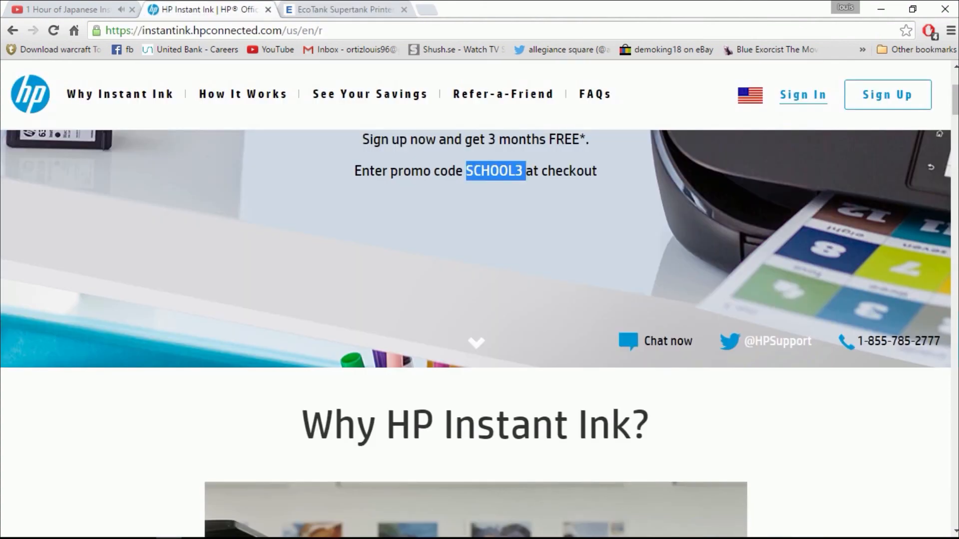